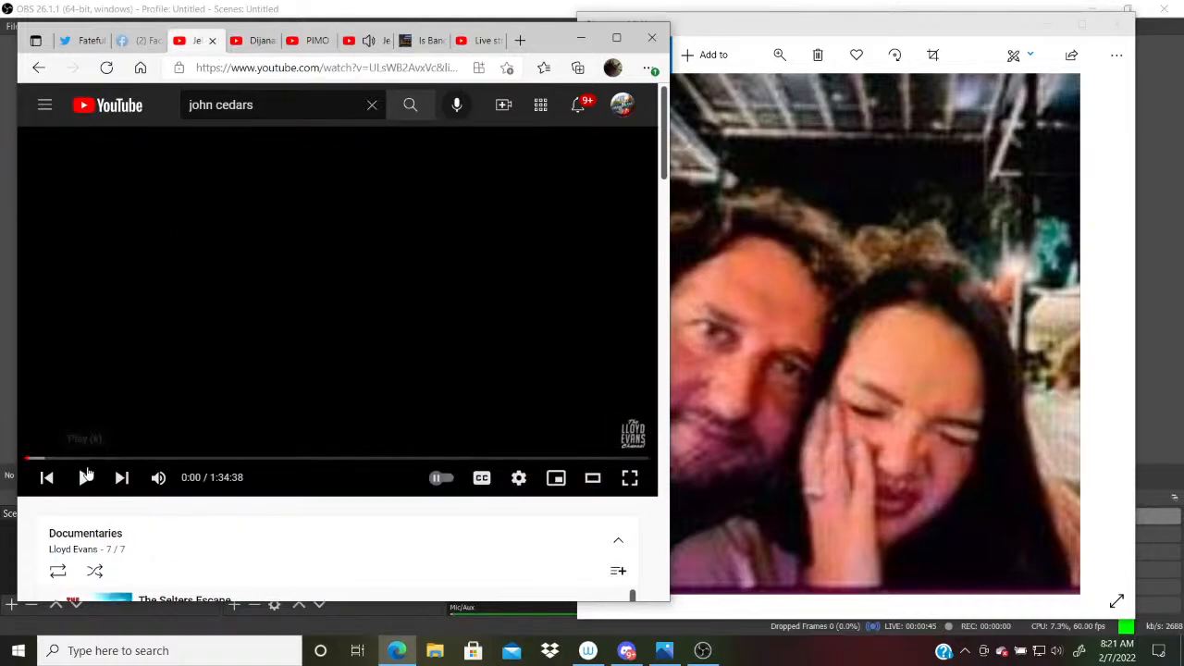
- Leave the documentary and show the 'Is Bangkok prostitution legal?' Bangkok Unmasked article
click(85, 477)
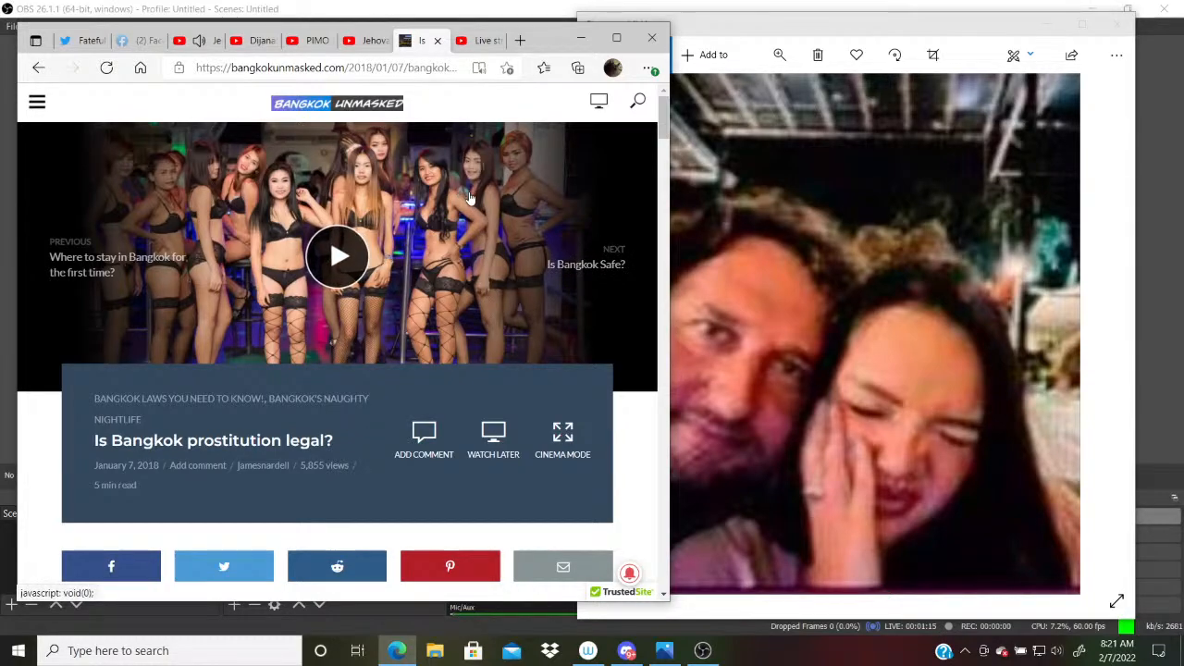
mouse_move(537, 256)
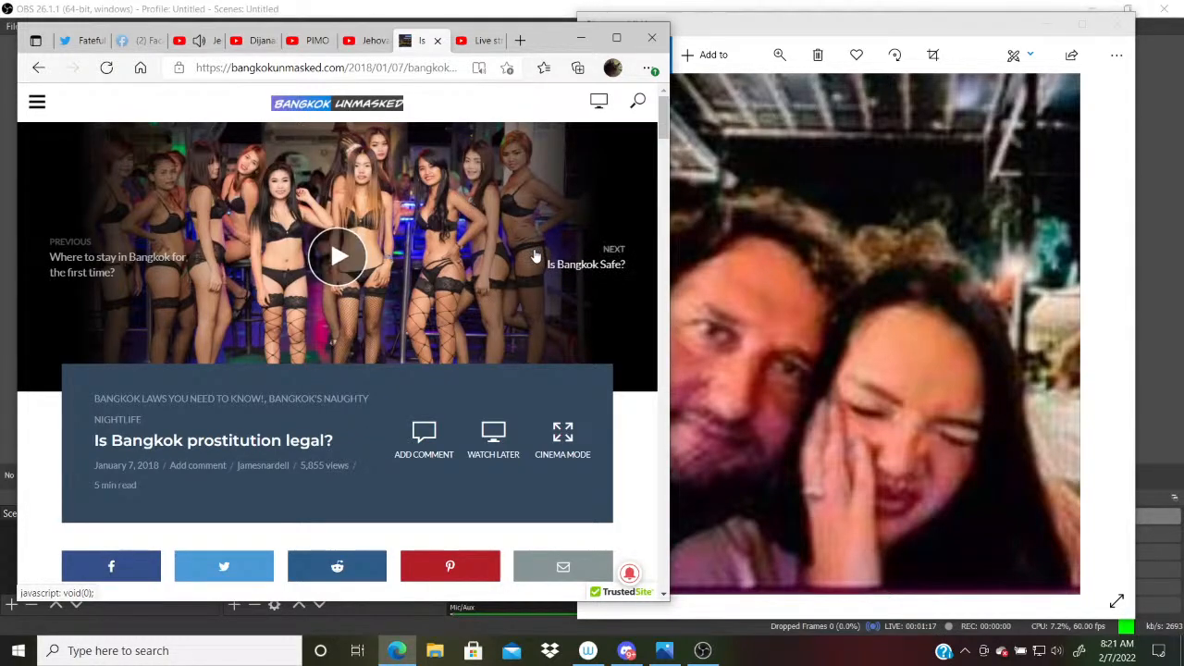
- Scroll to the video transcript and highlight the sentence ending 'resounding no'
scroll(down, 3)
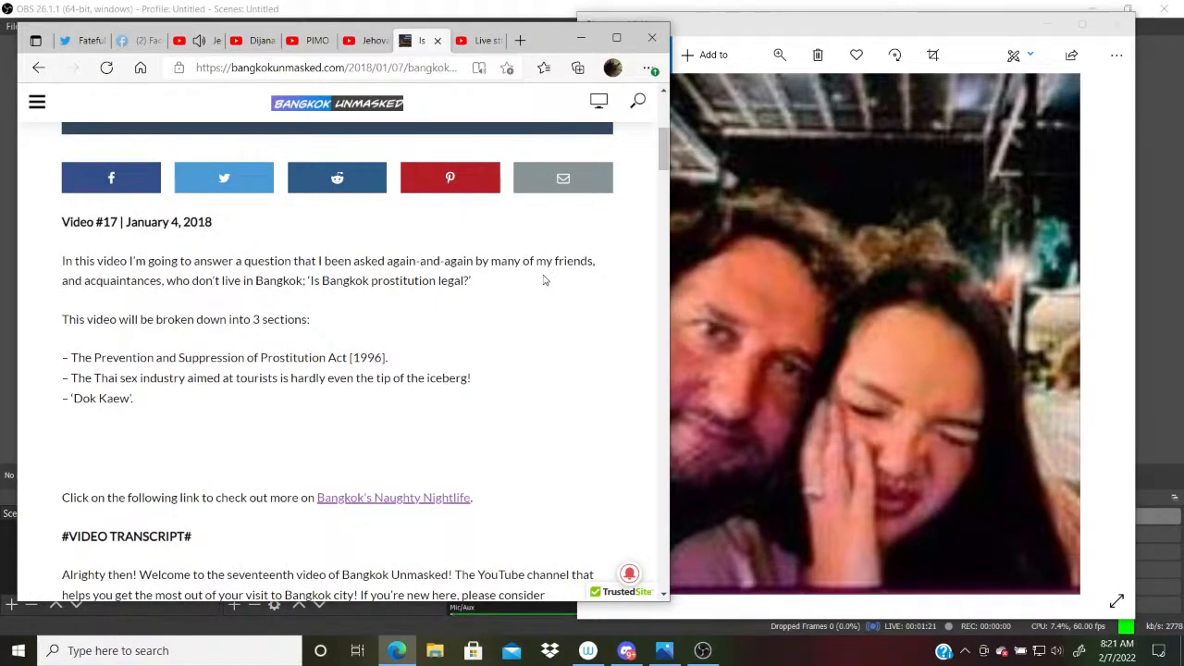
scroll(down, 3)
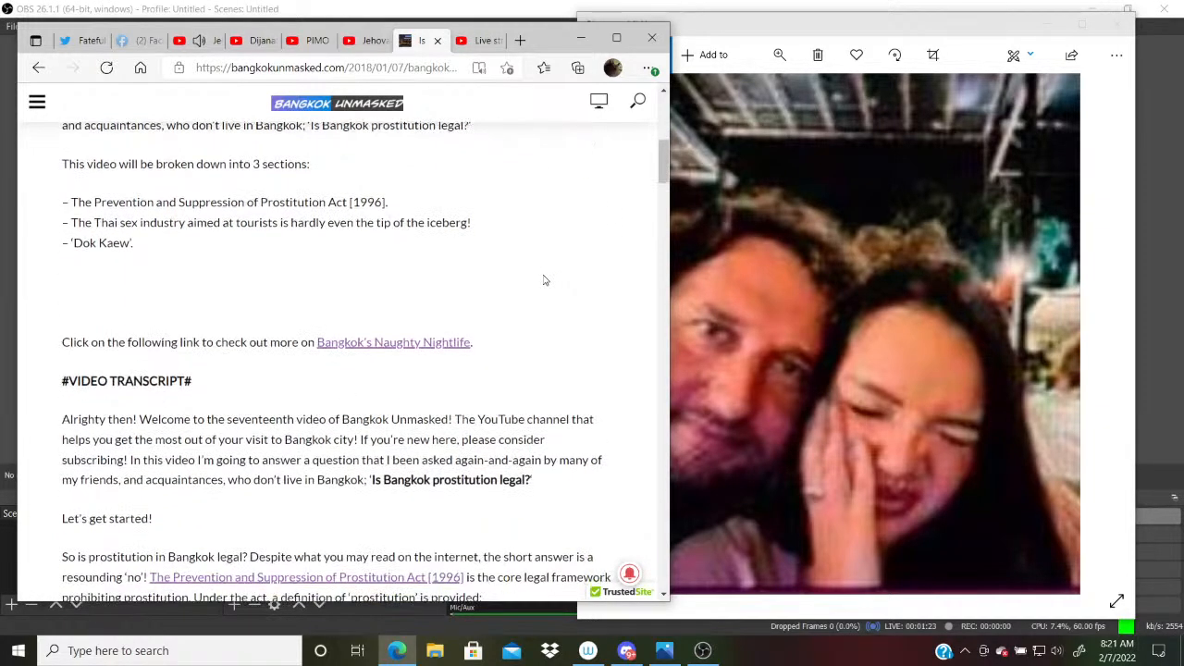
scroll(down, 3)
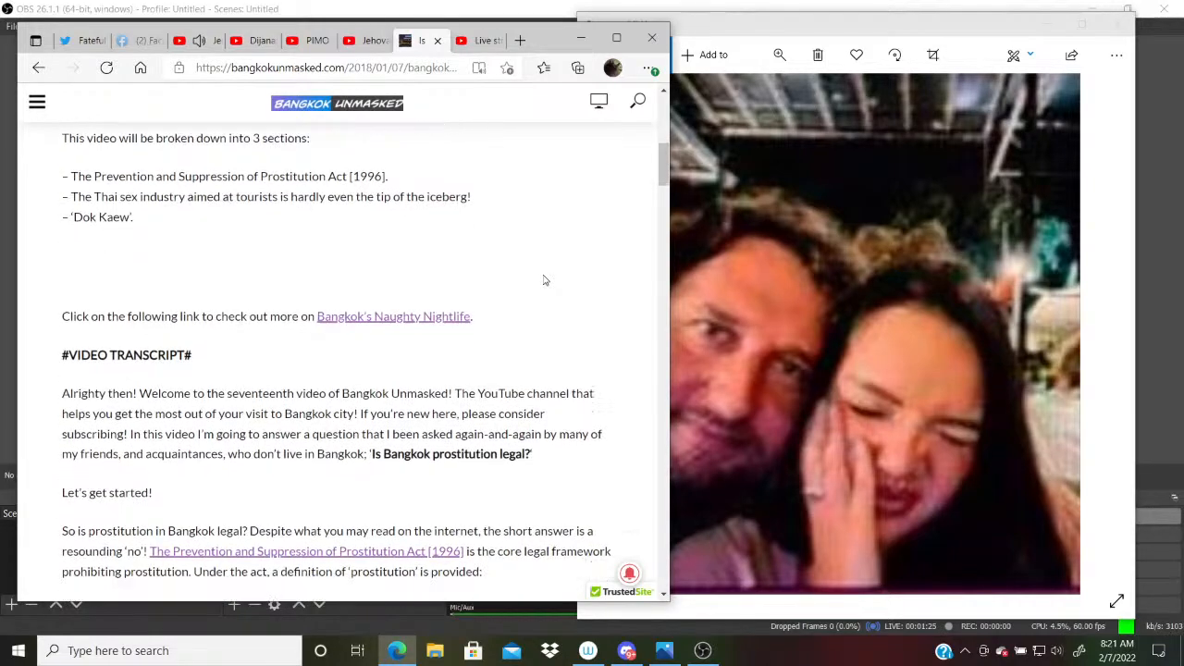
scroll(down, 3)
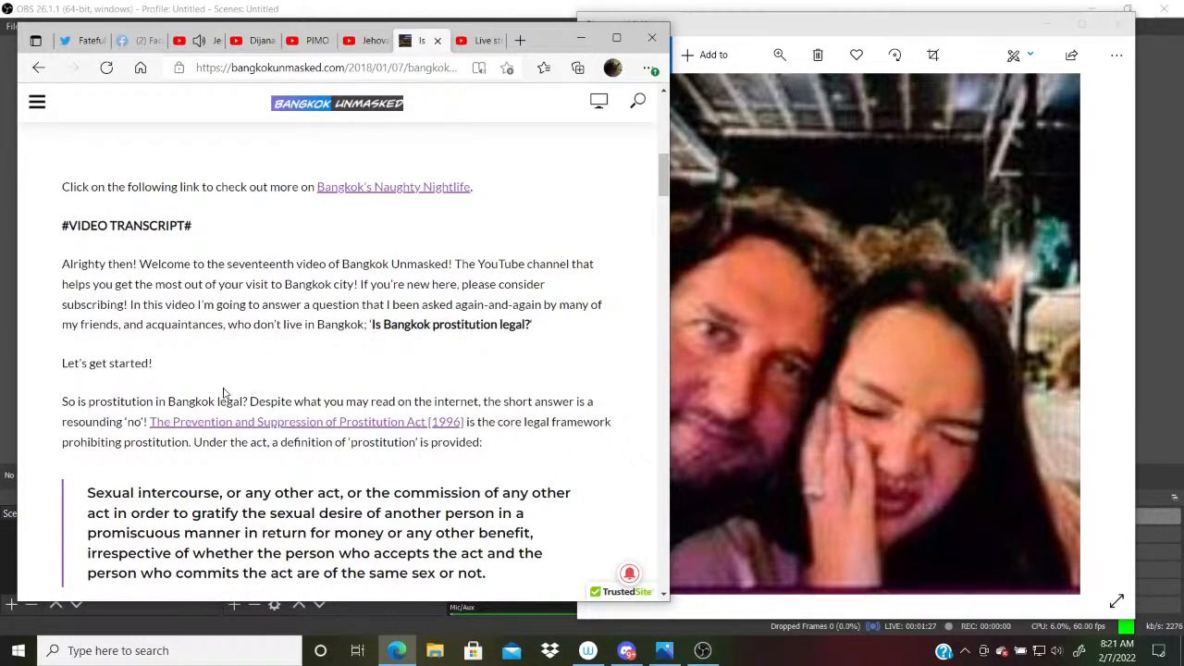
drag(62, 400, 132, 401)
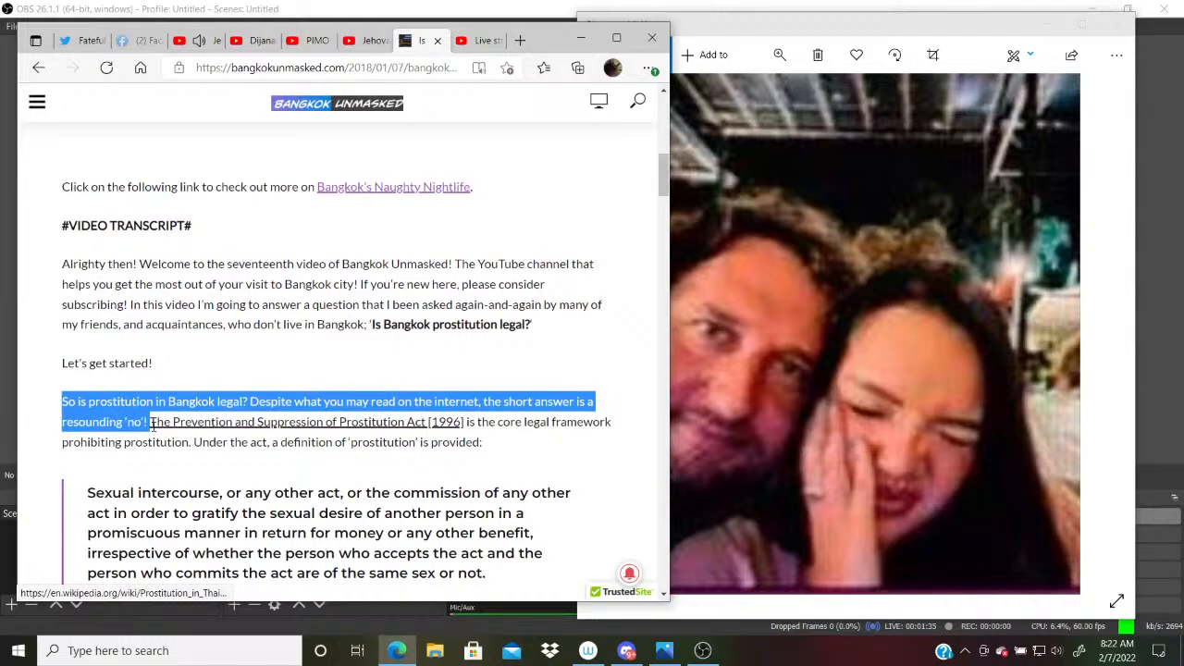
mouse_move(541, 260)
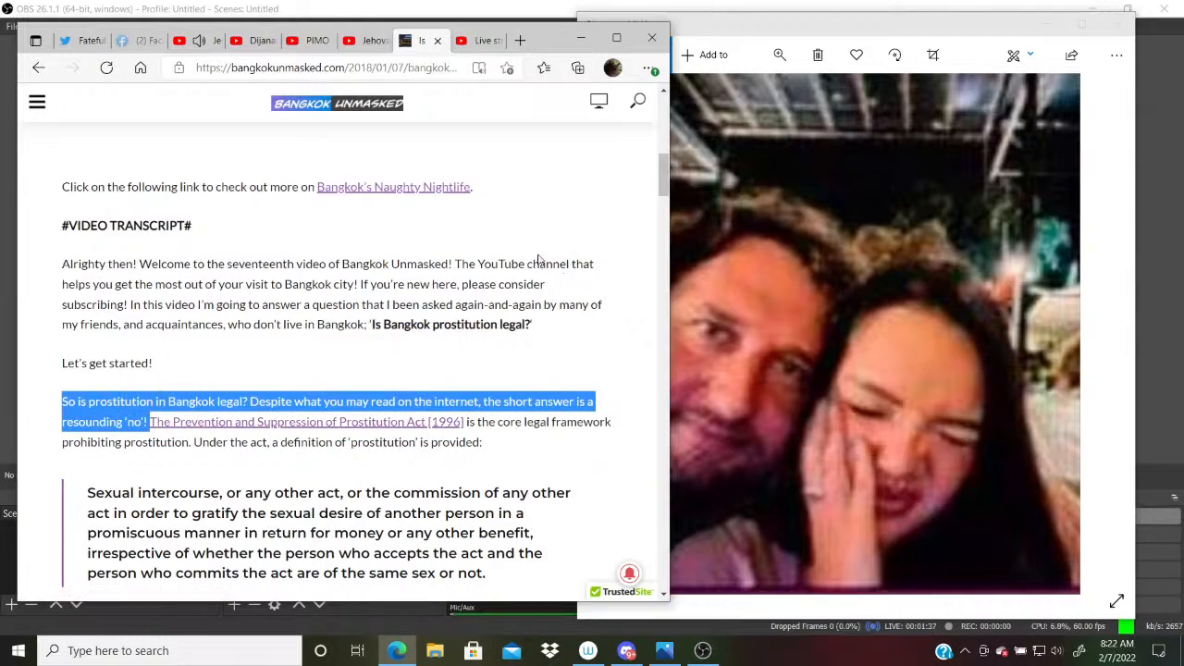
mouse_move(528, 262)
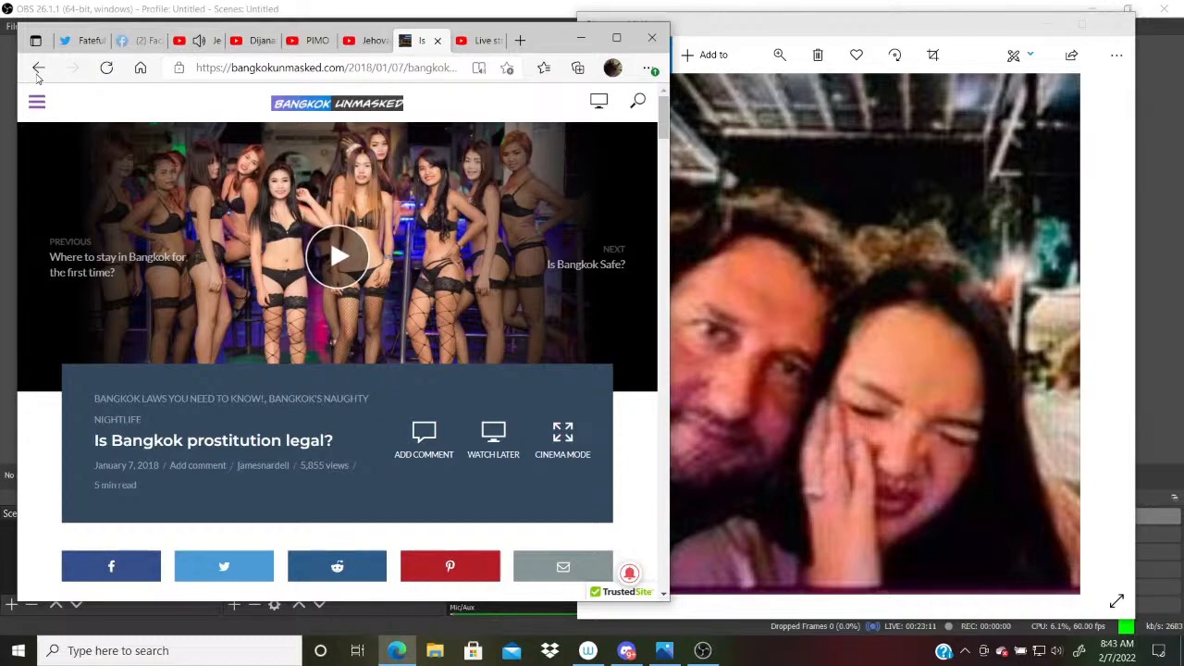
- Go back to the Bing results and open Wikipedia's 'Prostitution in Thailand' article
click(39, 67)
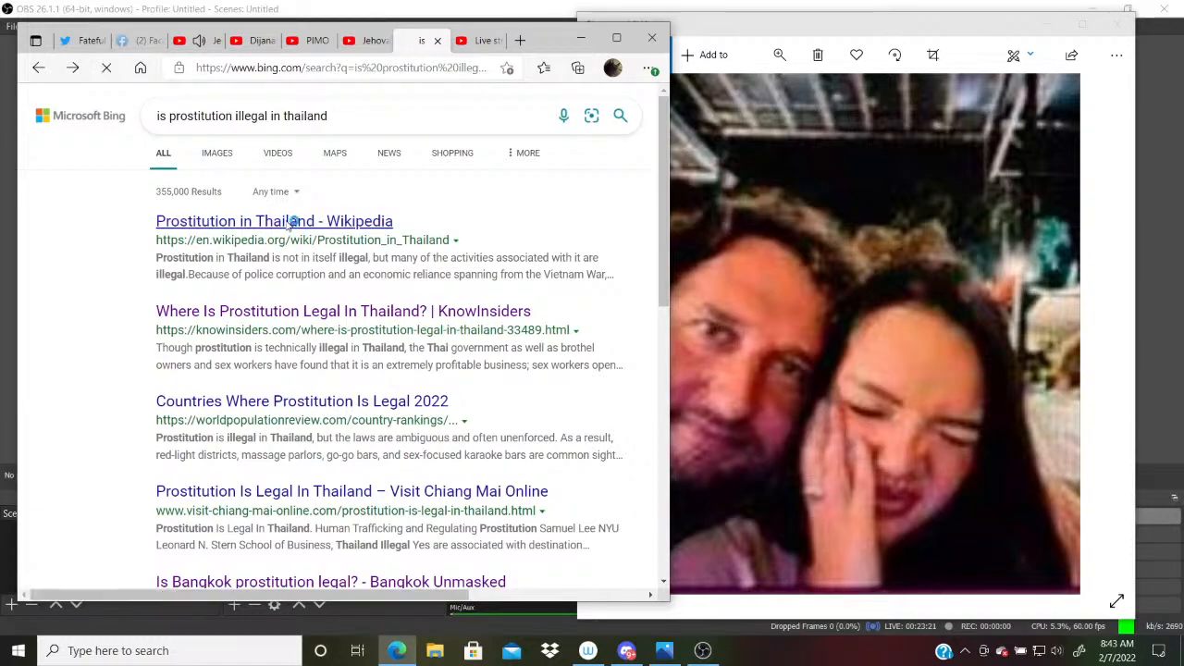
click(274, 221)
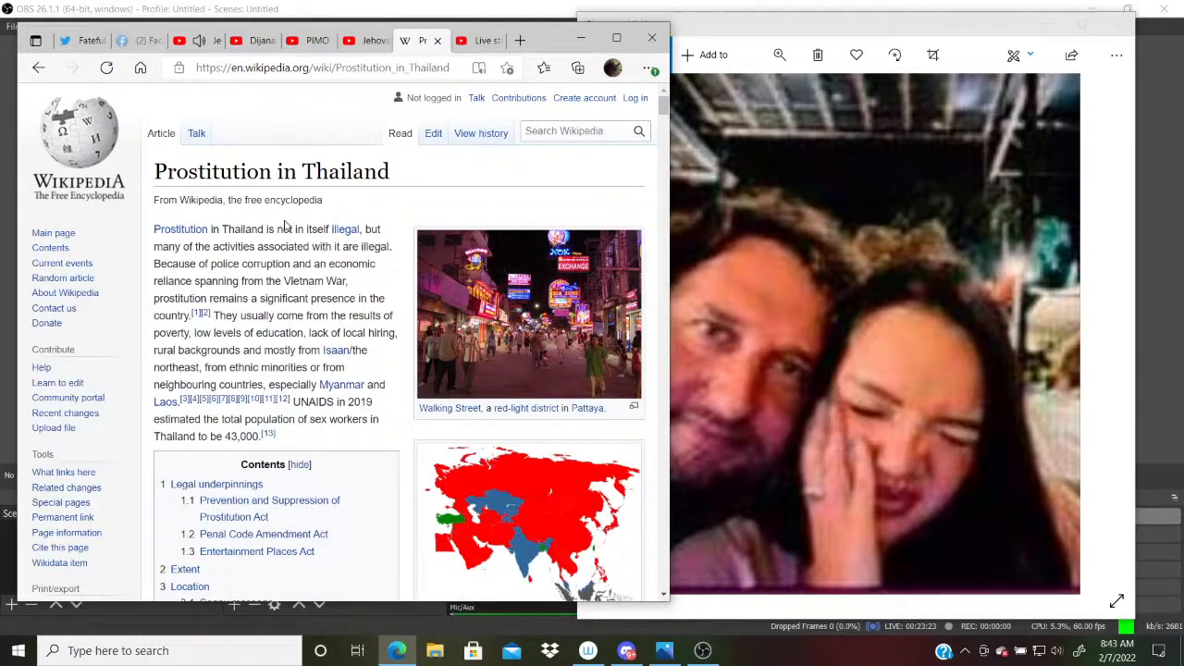
scroll(down, 3)
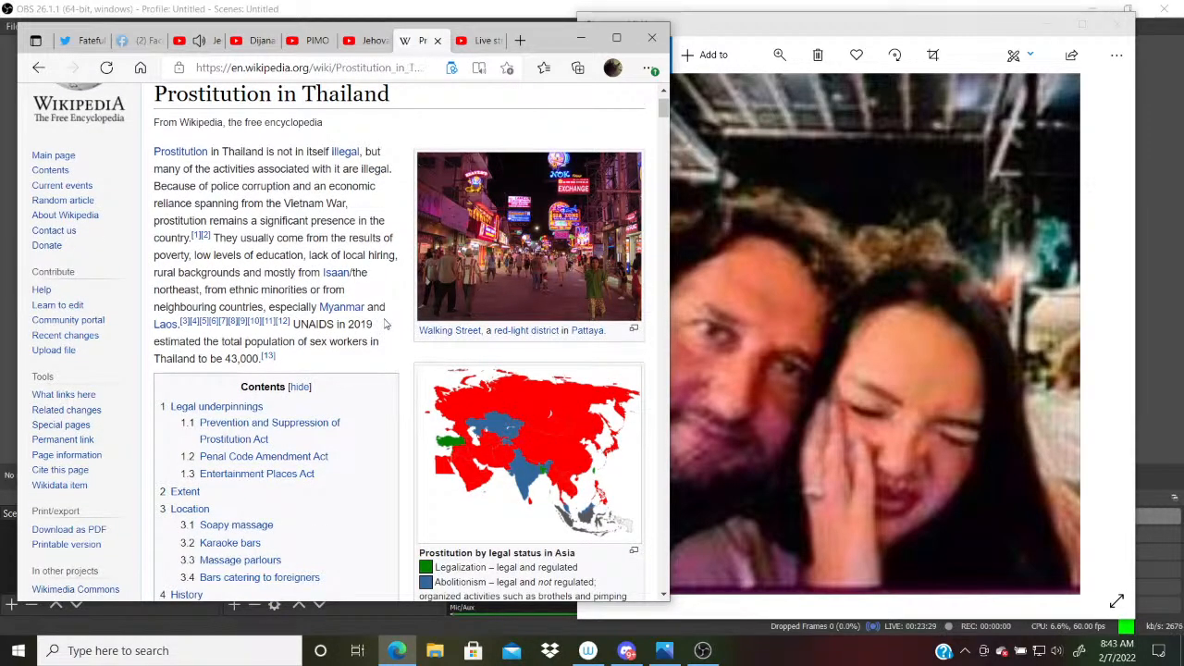
scroll(down, 3)
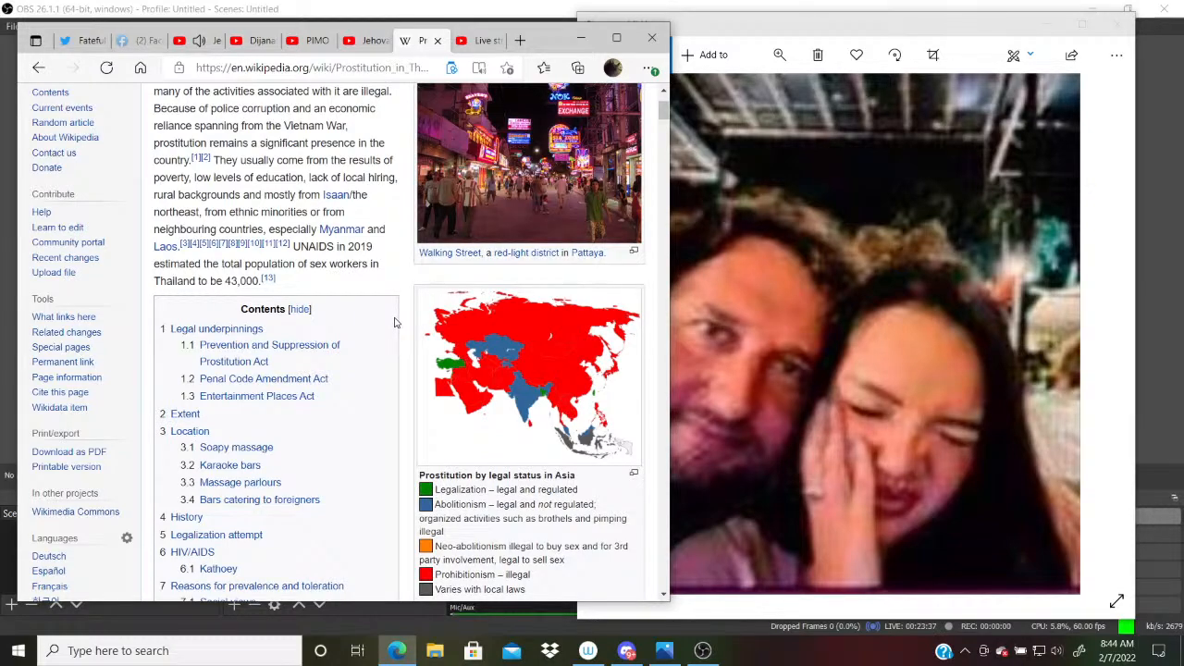
mouse_move(387, 316)
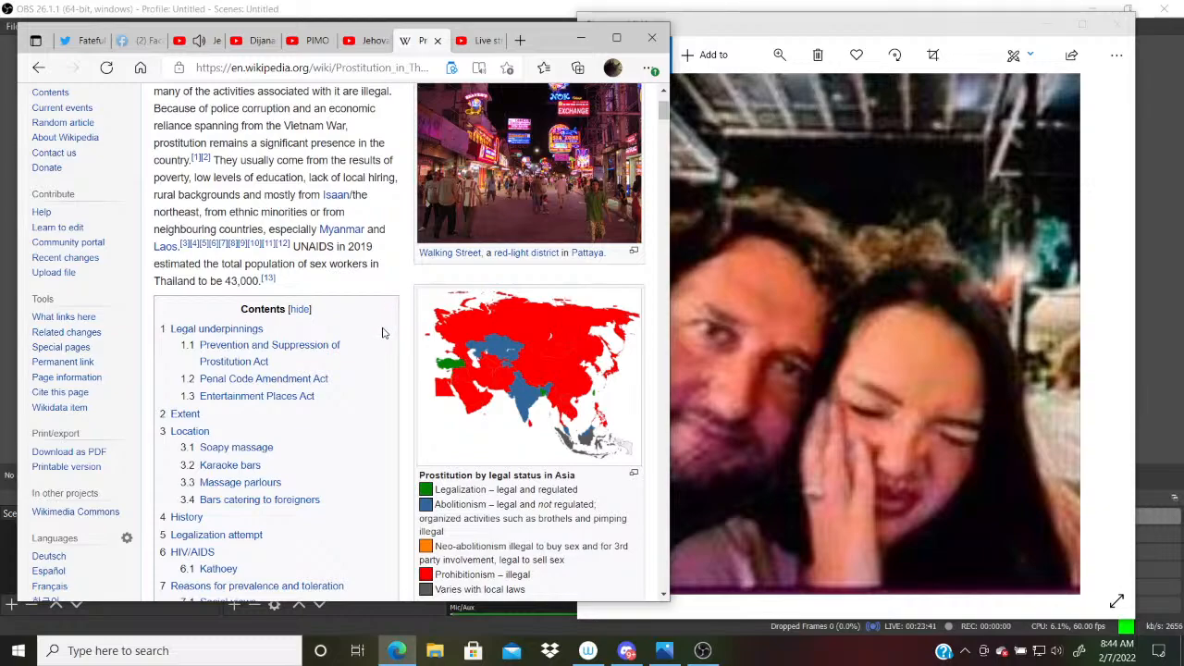
mouse_move(370, 298)
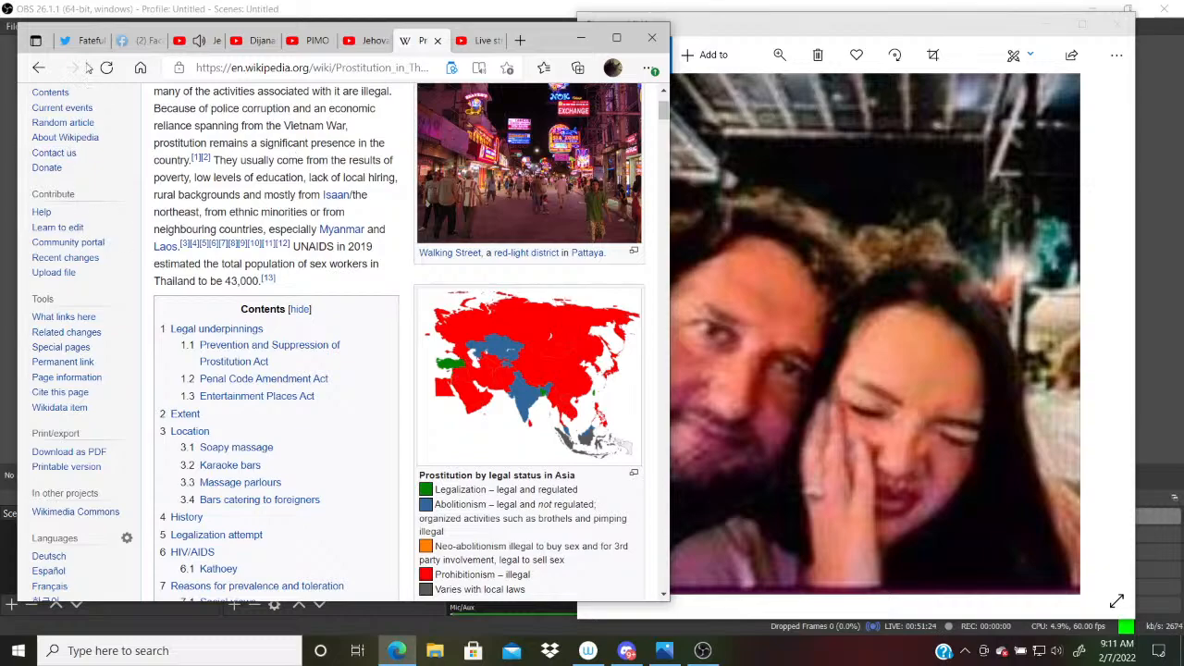
- Switch to the Twitter profile and scroll to the Reluctant Apostate book-photo tweet
click(79, 39)
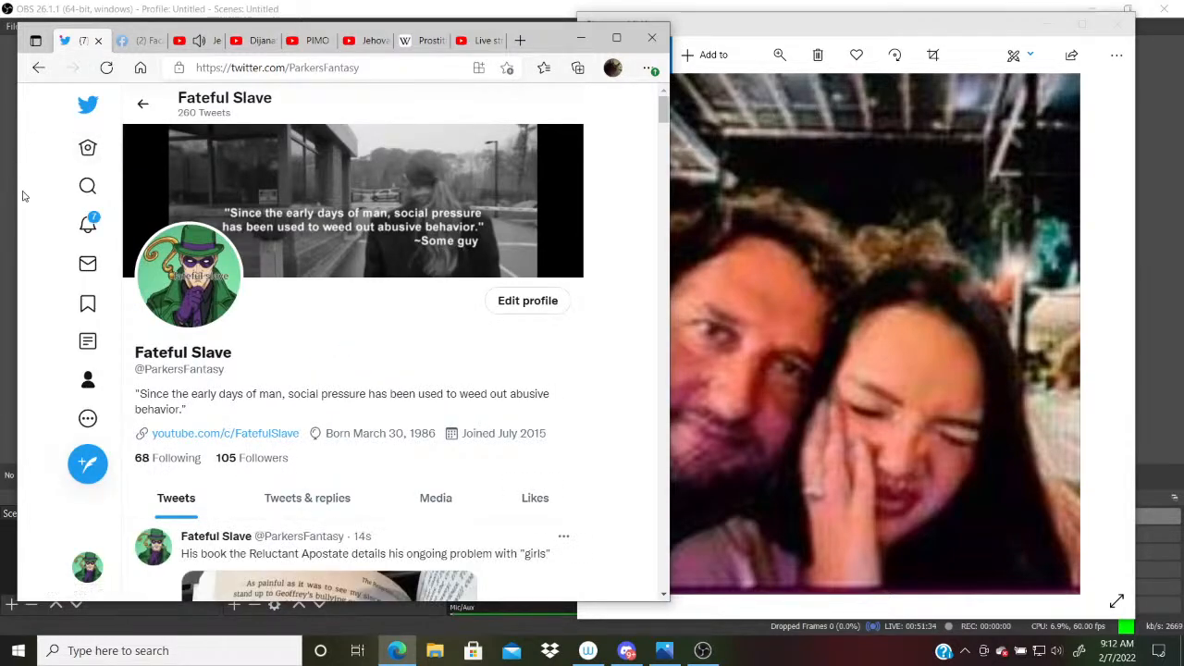
scroll(down, 3)
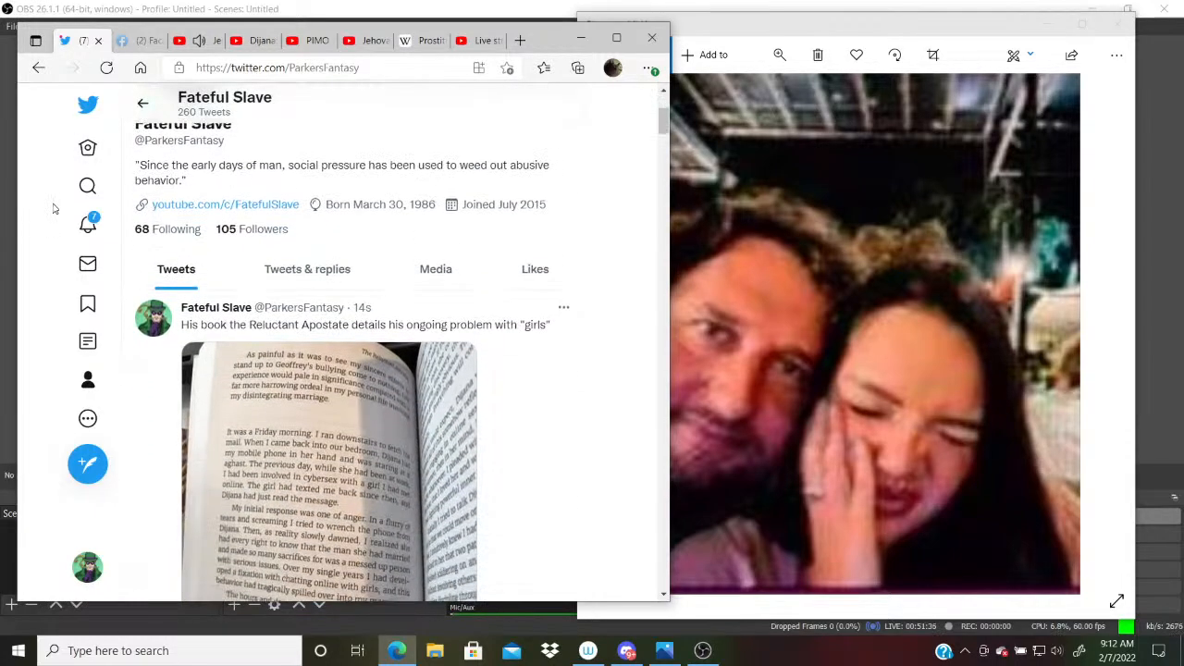
scroll(down, 3)
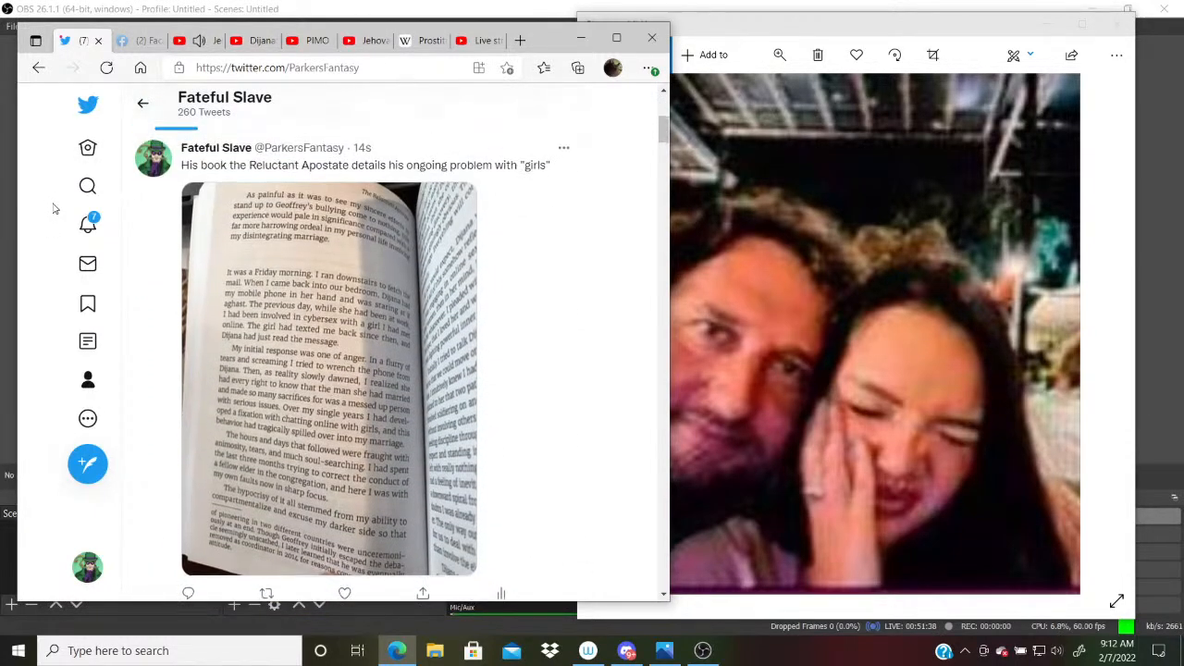
mouse_move(87, 186)
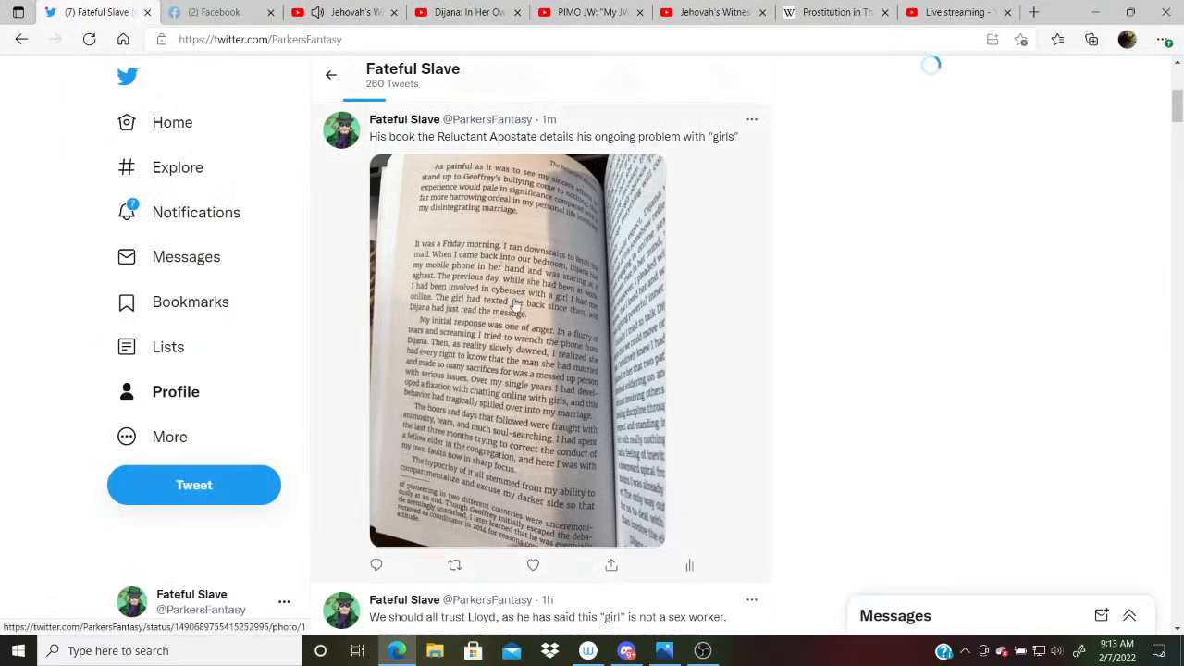
- View the Reluctant Apostate tweet's book-page photo at full size
click(516, 349)
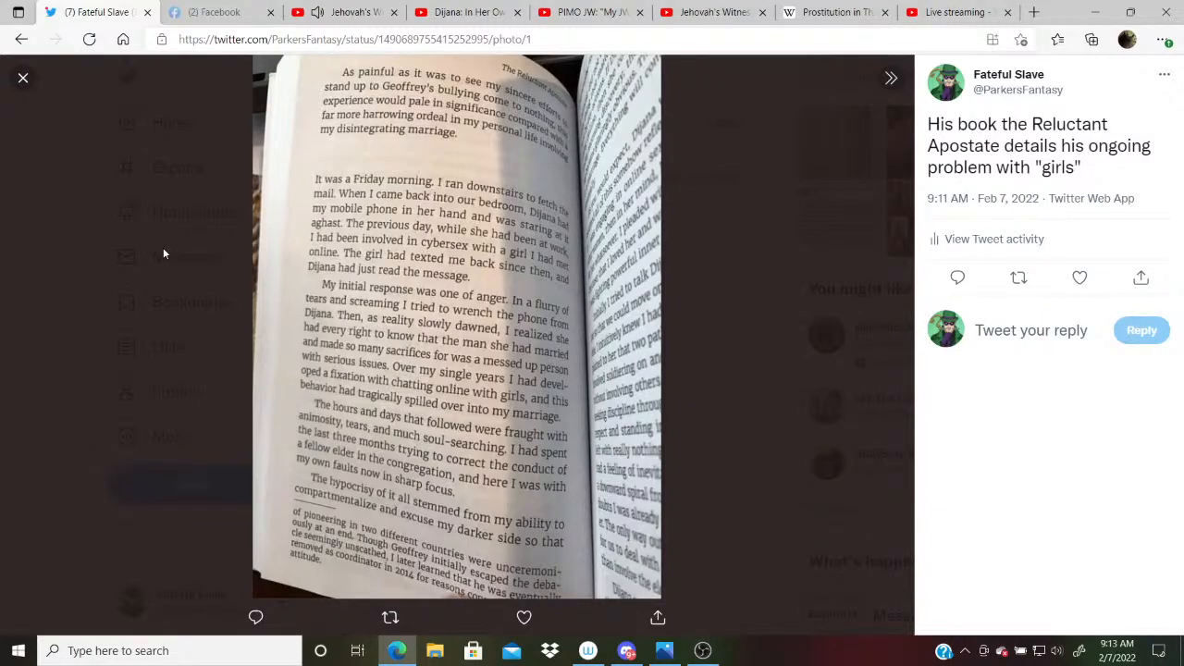
click(522, 617)
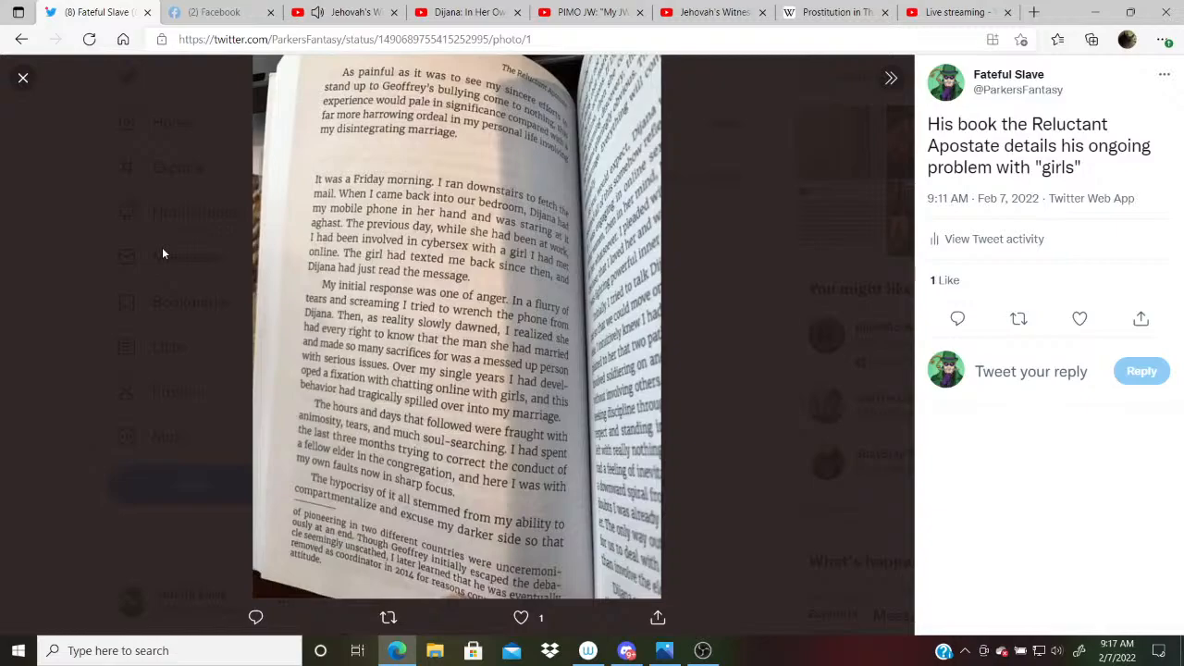
mouse_move(264, 210)
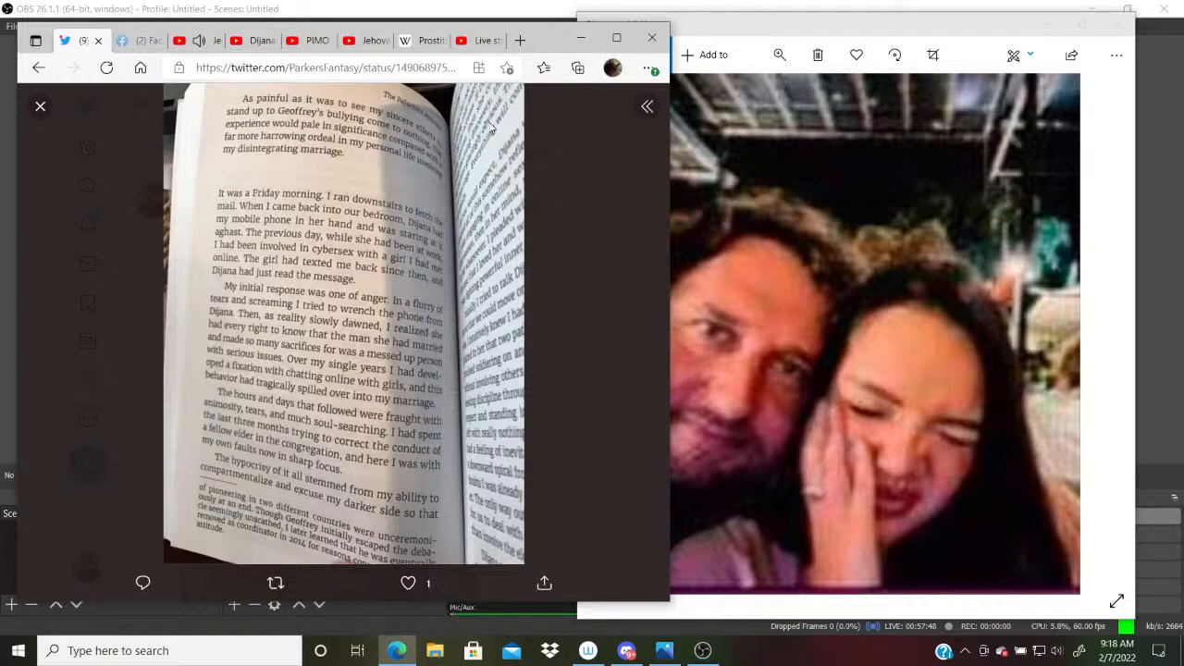
mouse_move(502, 131)
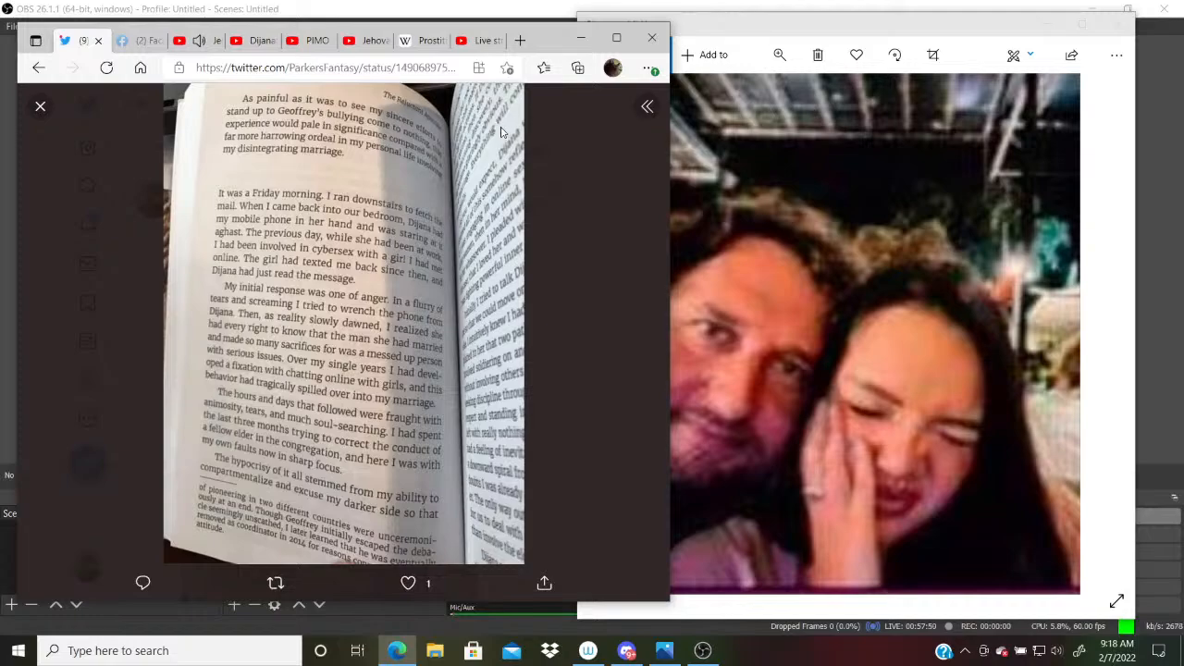
mouse_move(502, 128)
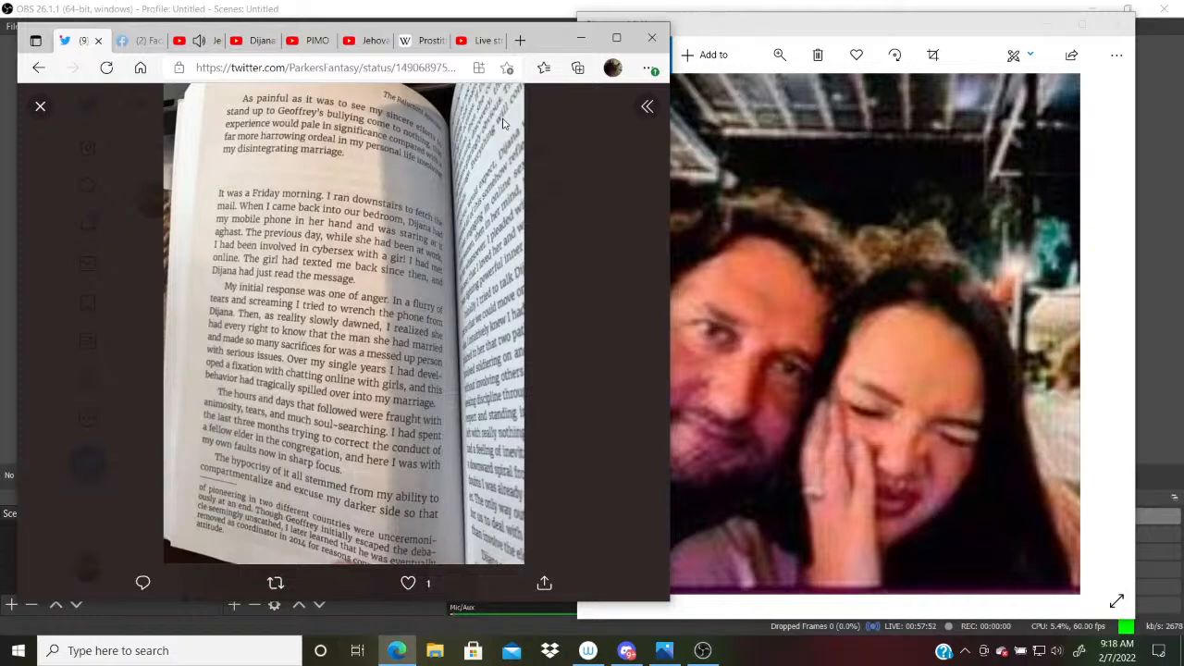
mouse_move(248, 137)
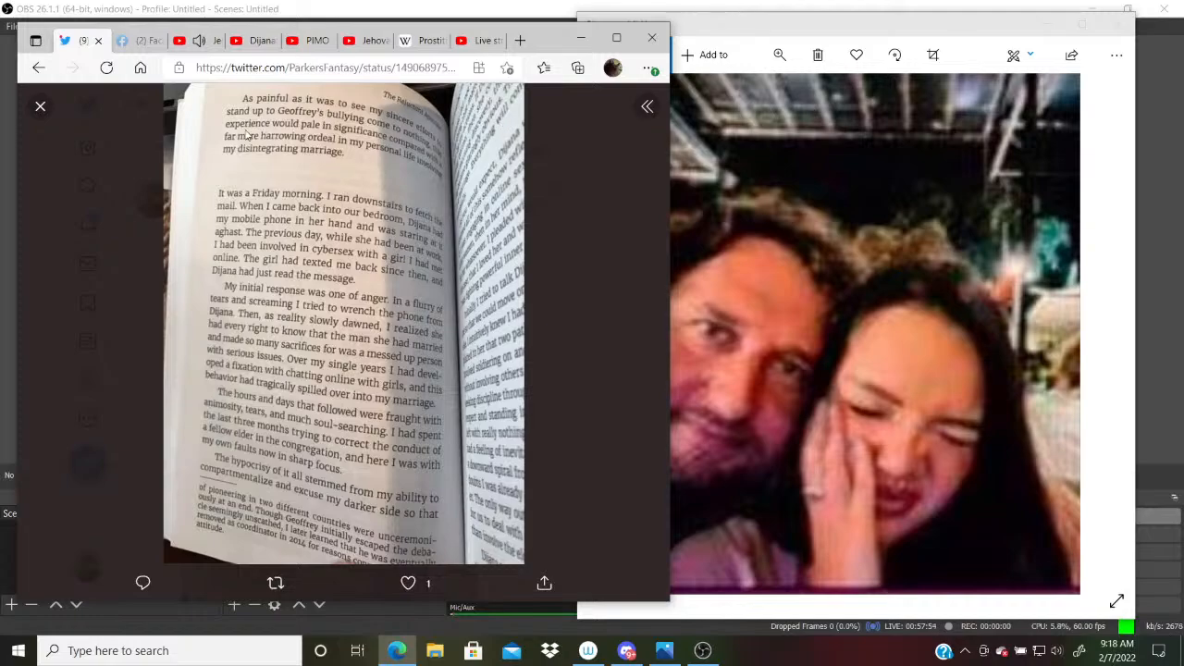
mouse_move(70, 109)
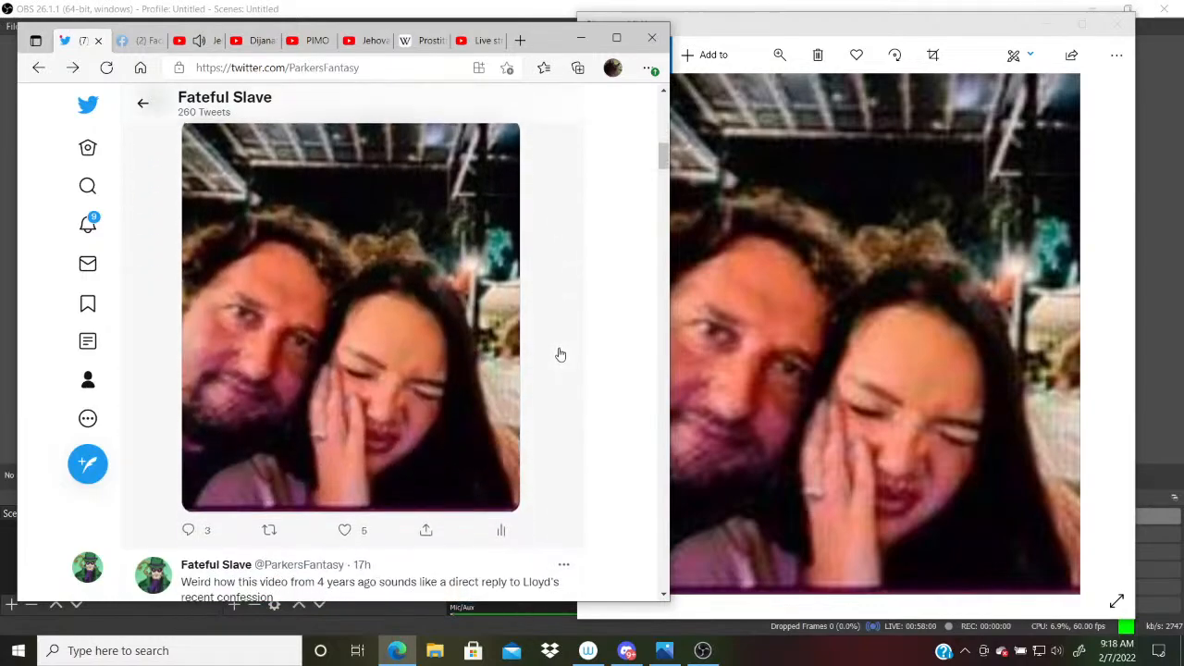
- Scroll the Fateful Slave timeline down to the #Lloydgate tweet about the Patong cruise
scroll(down, 3)
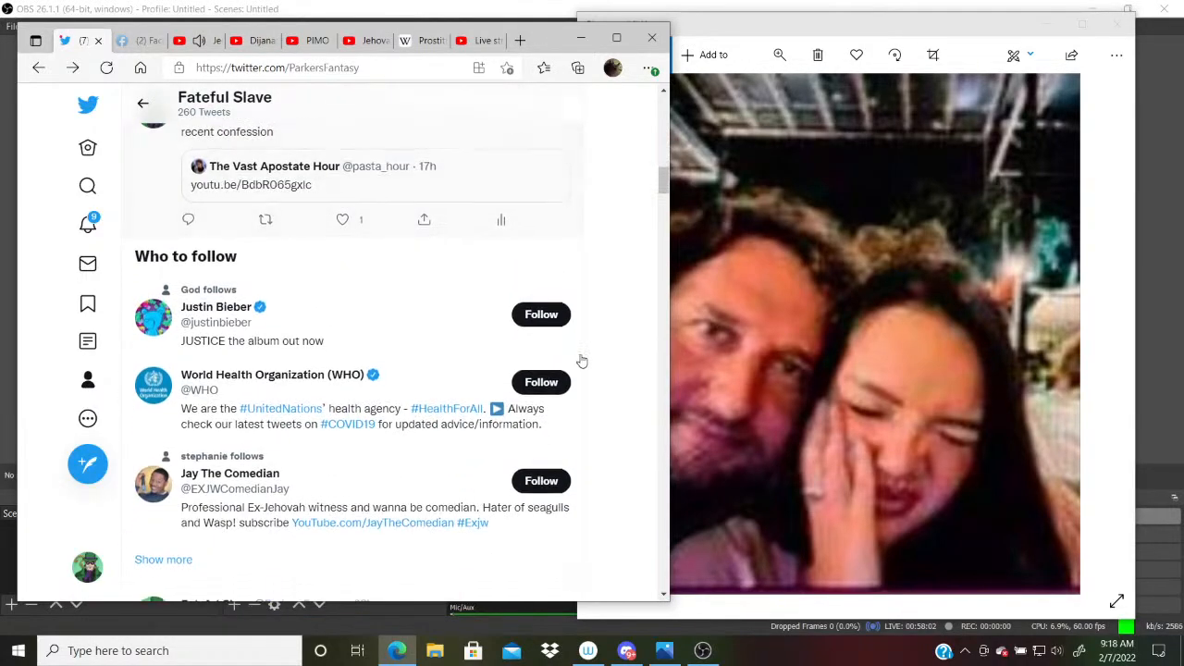
scroll(down, 3)
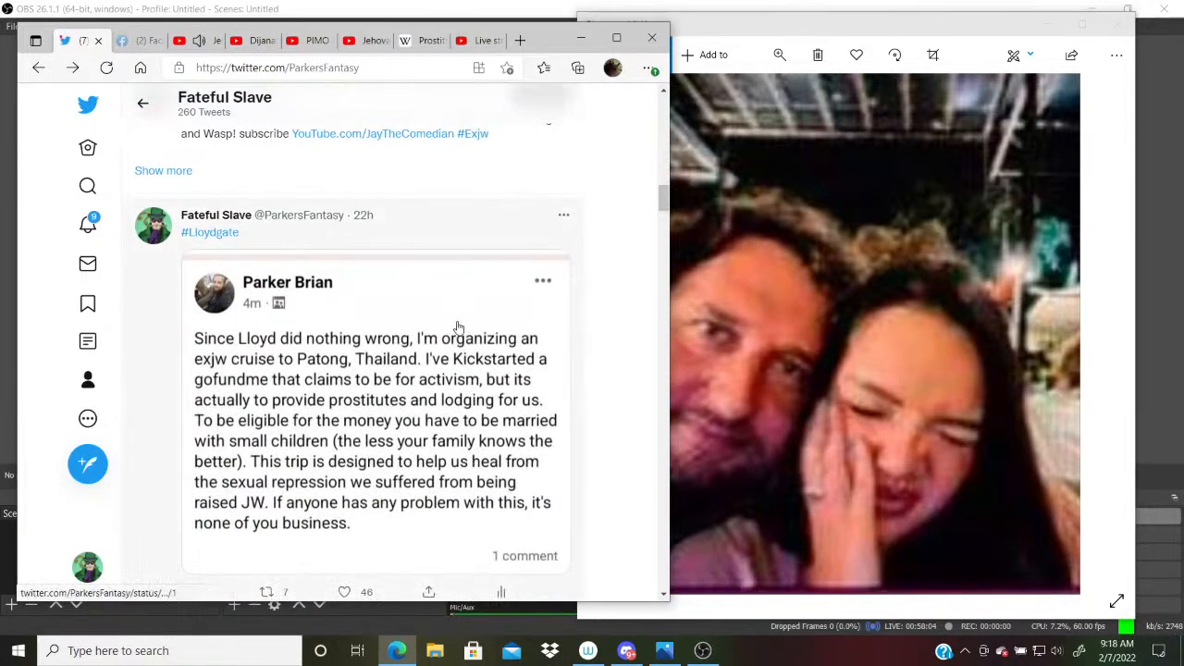
scroll(down, 3)
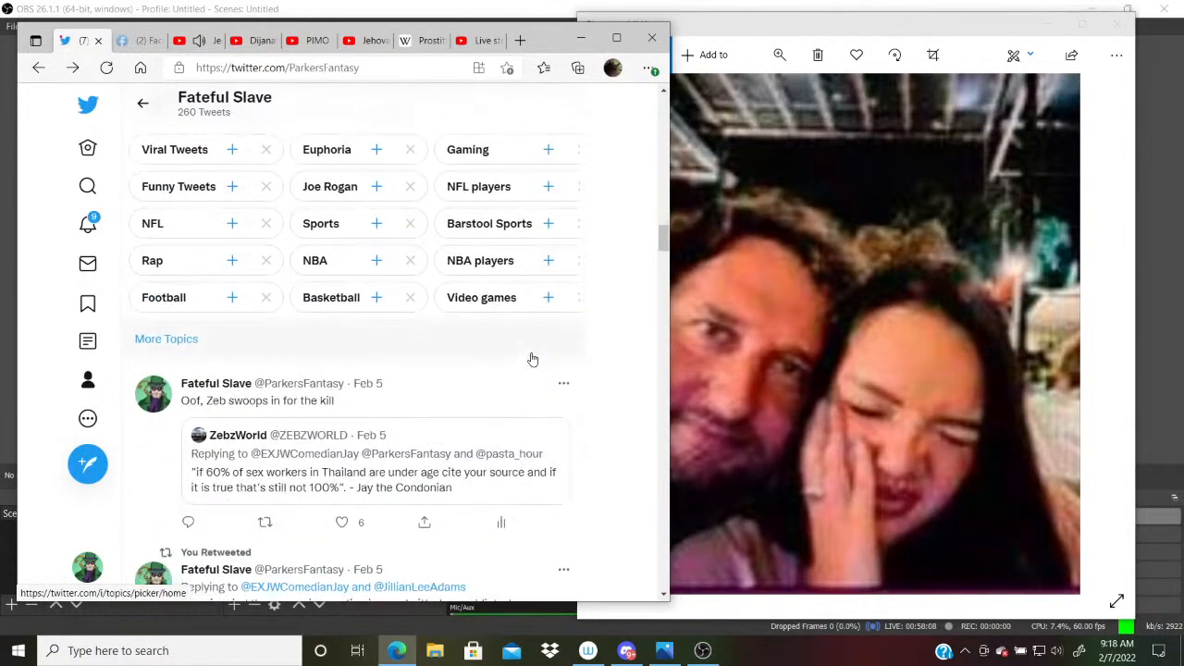
scroll(down, 3)
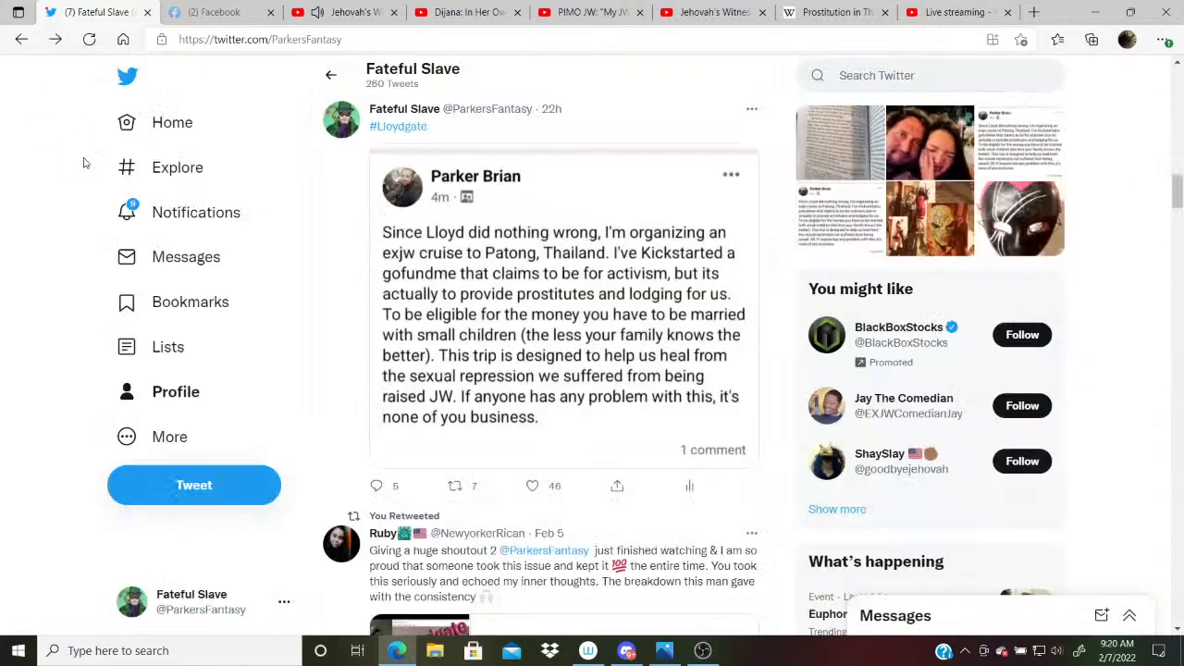
scroll(down, 3)
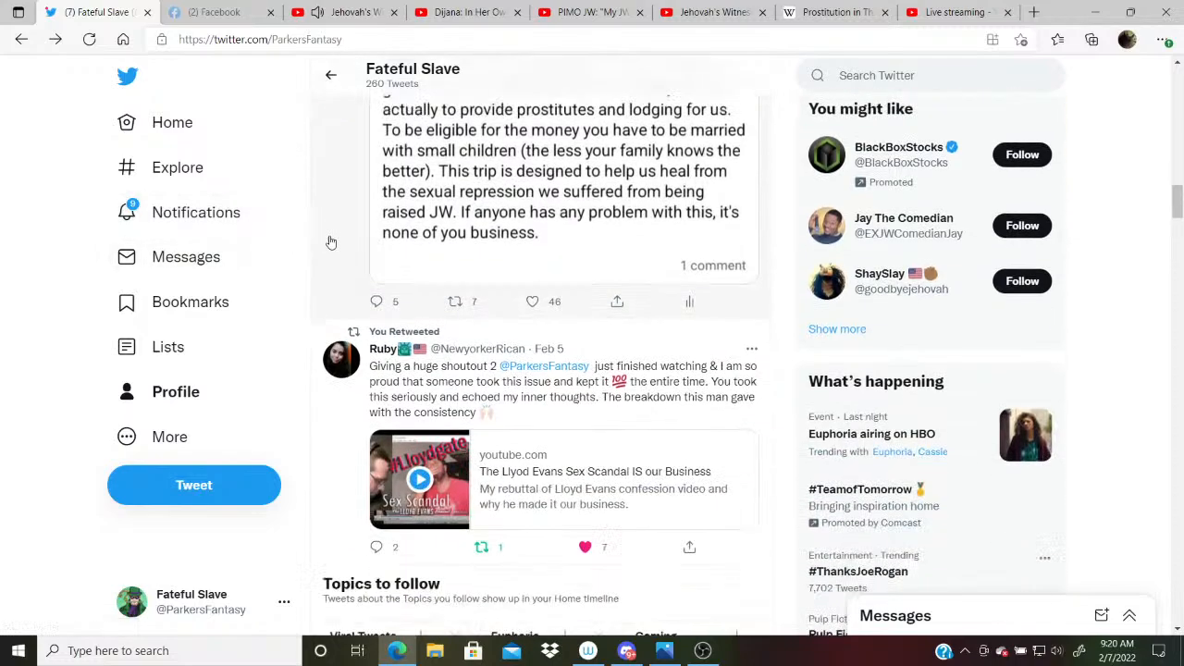
scroll(down, 3)
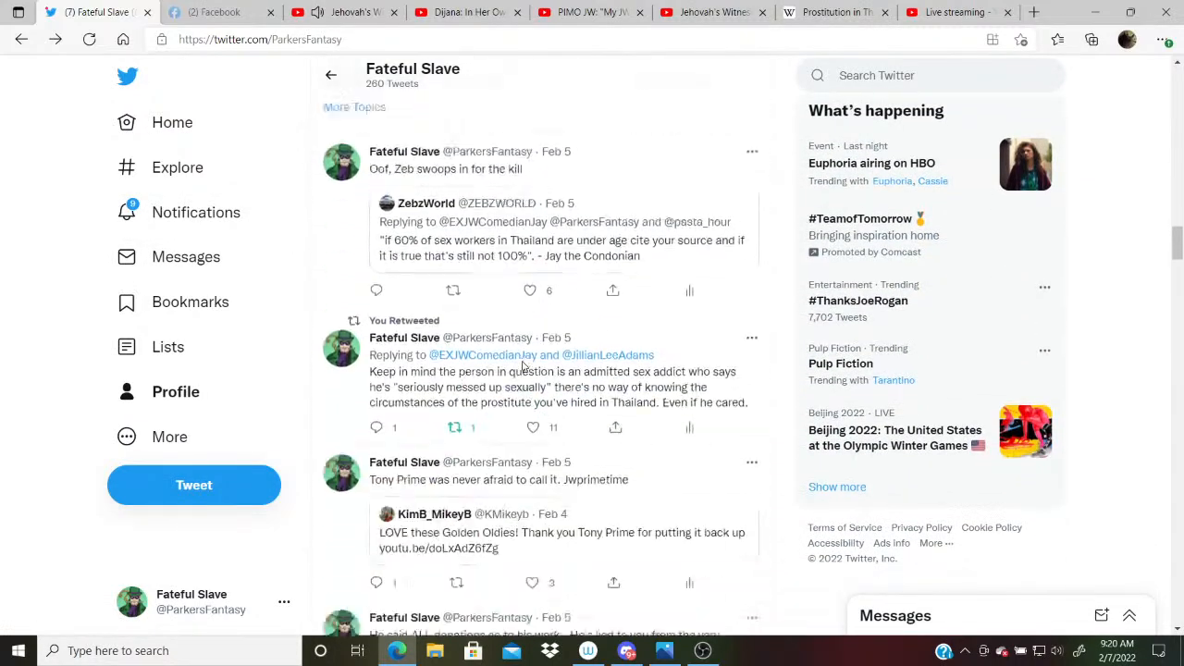
scroll(down, 3)
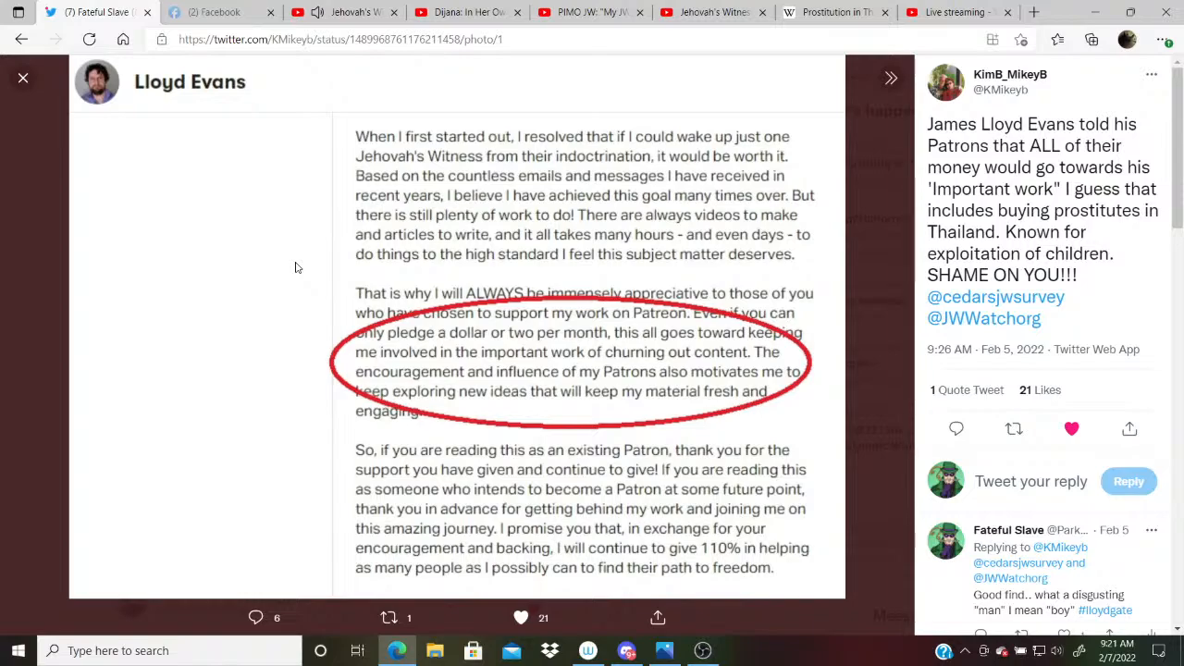
mouse_move(343, 225)
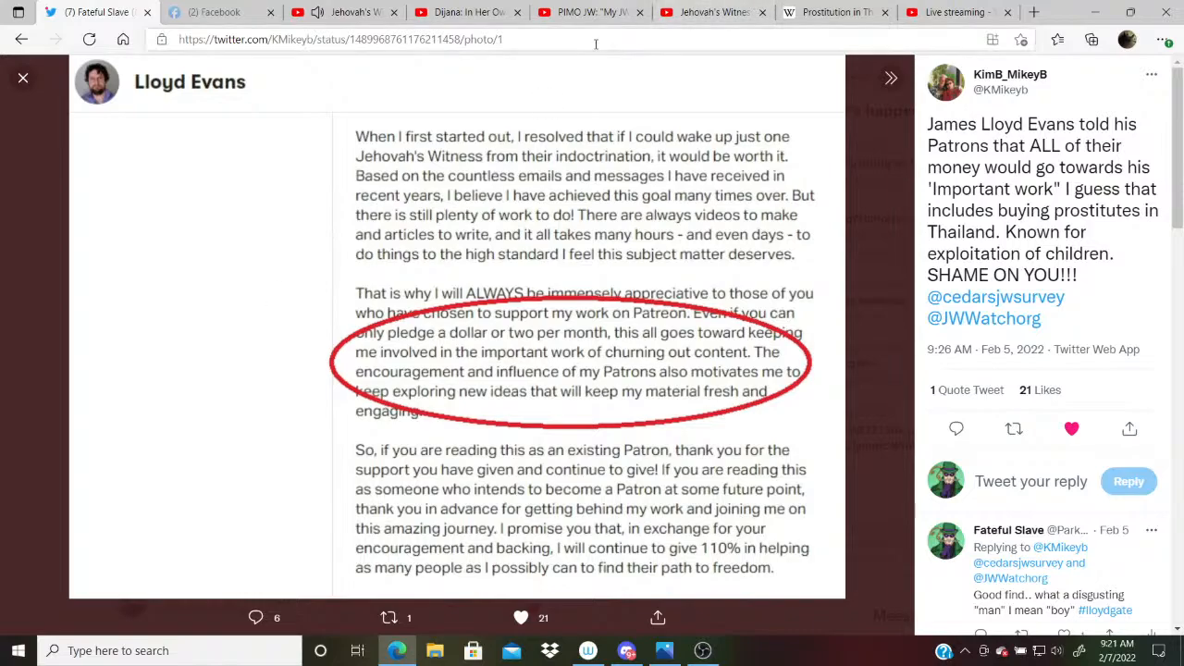
- Switch to the 'Dijana: In Her Own Words' YouTube tab
click(467, 12)
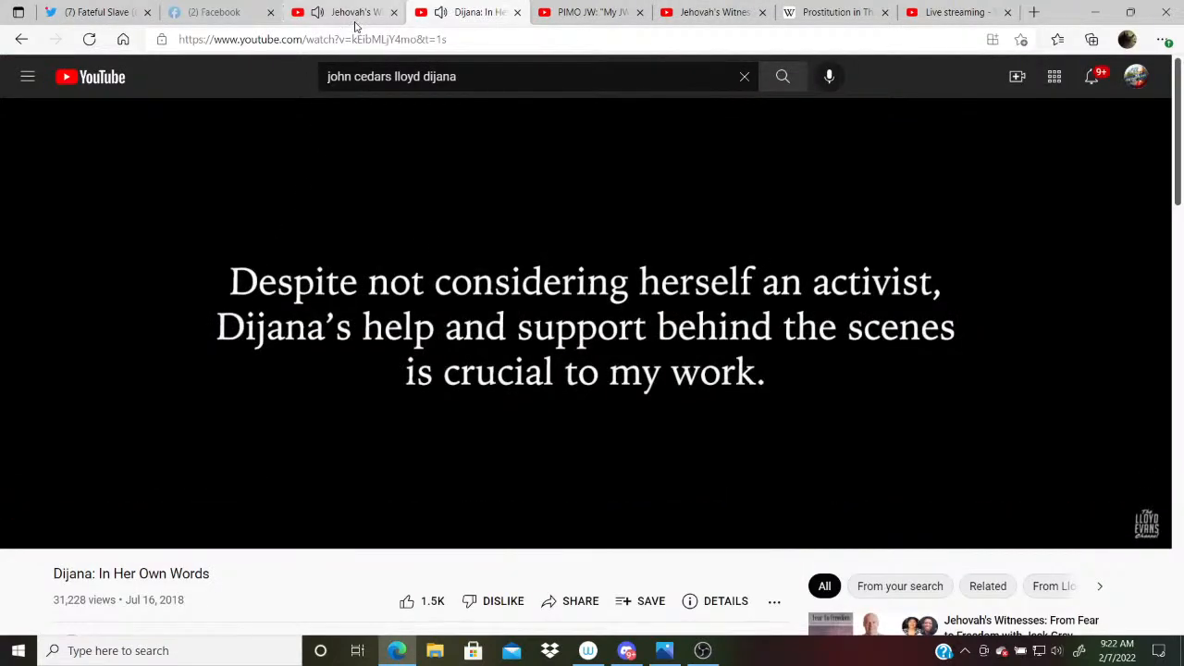
- Show the Dijana video and bring the child.jpeg photo window up over it
click(472, 11)
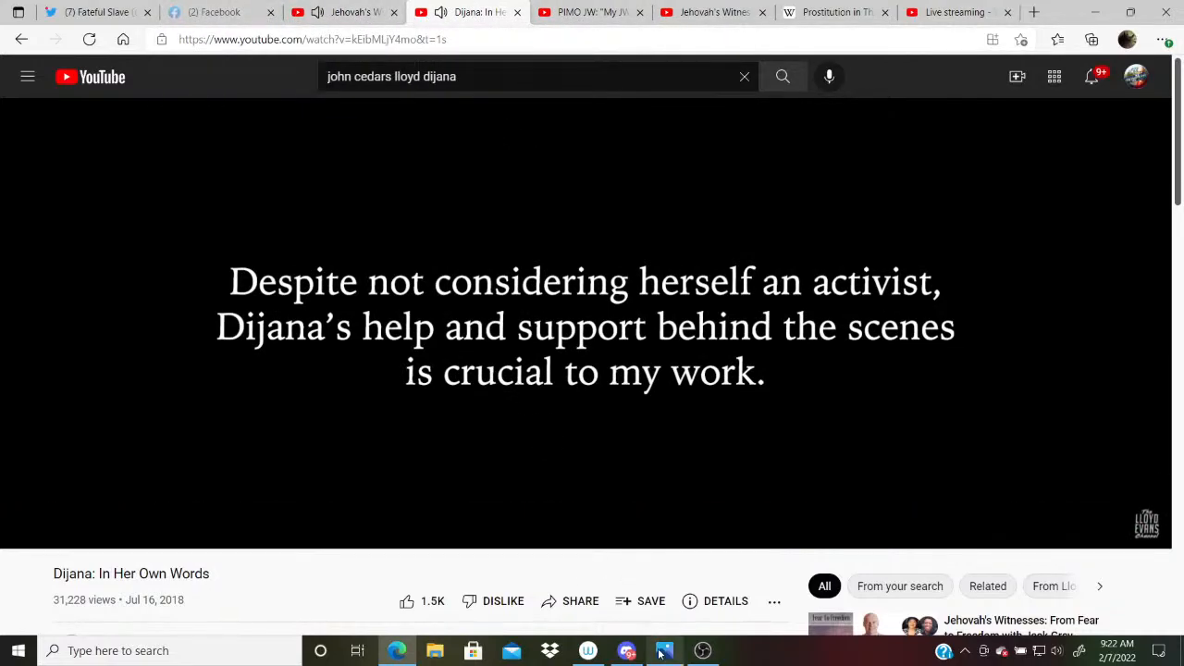
click(665, 651)
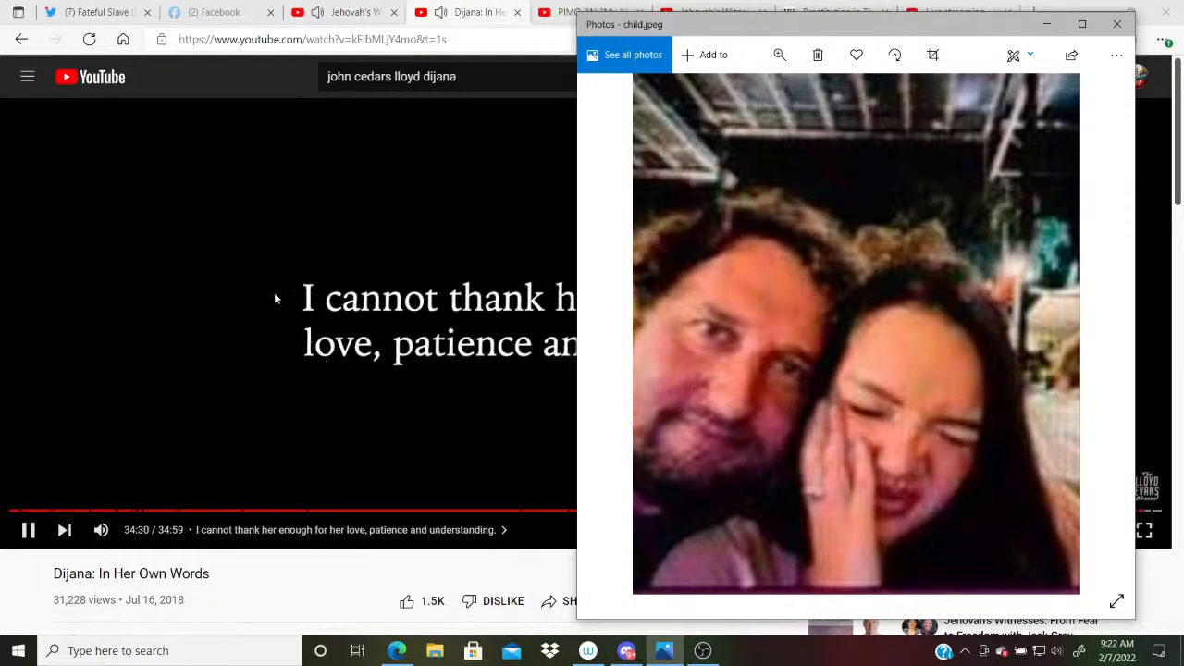
mouse_move(144, 271)
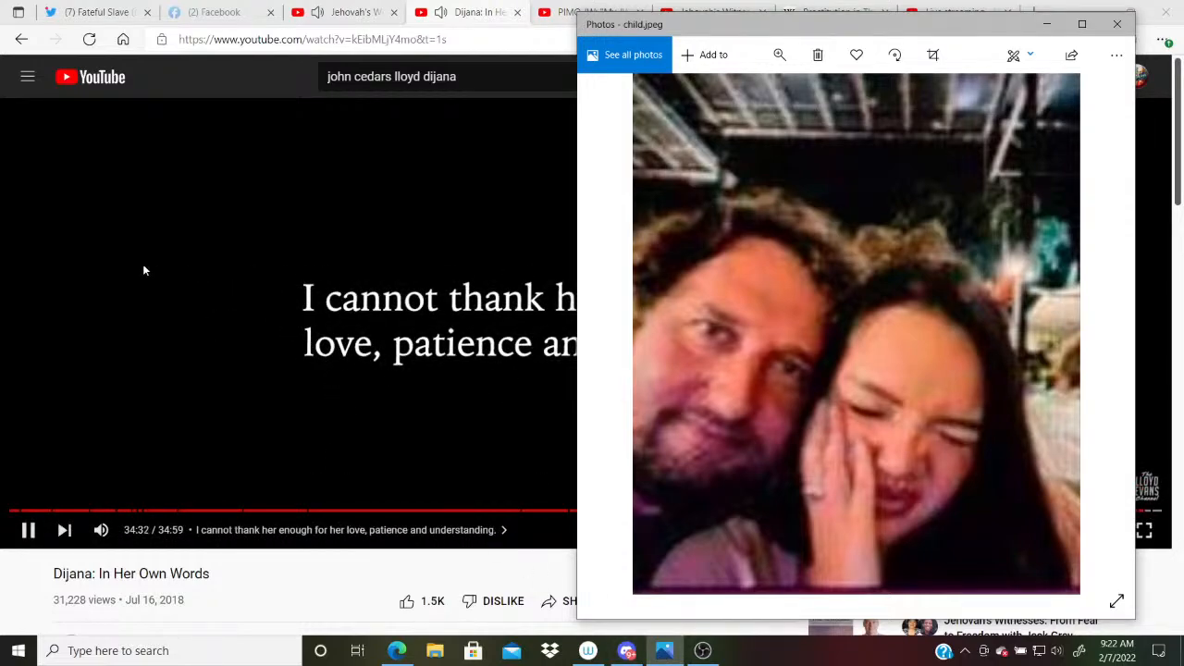
mouse_move(128, 324)
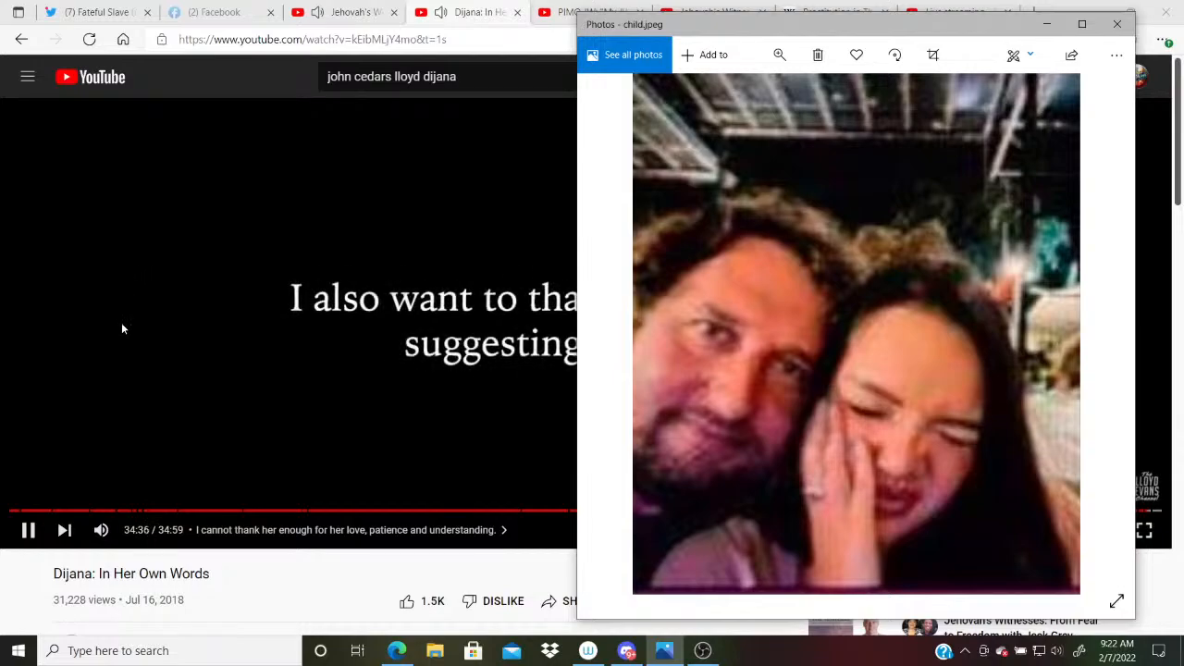
mouse_move(157, 407)
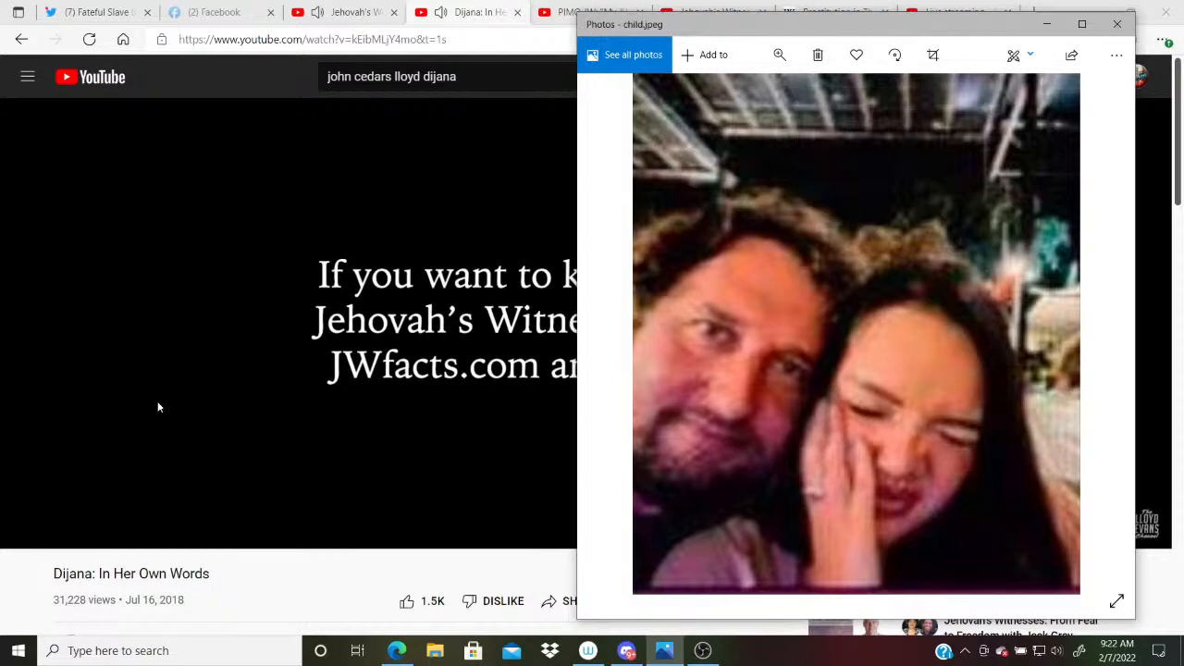
mouse_move(812, 662)
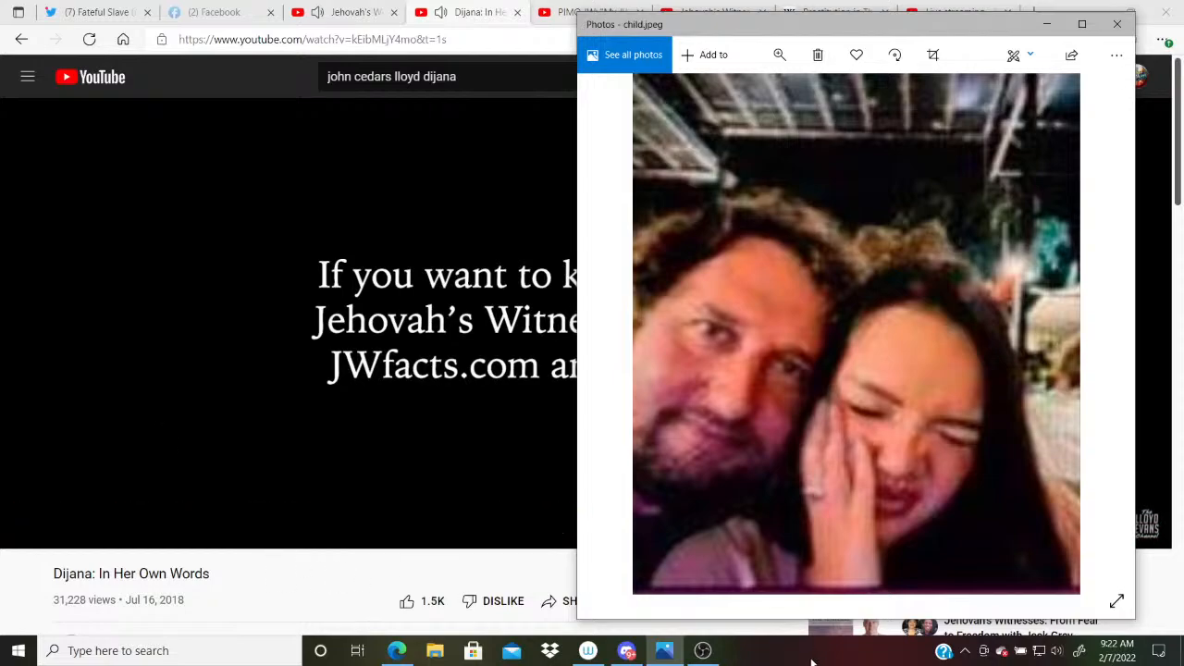